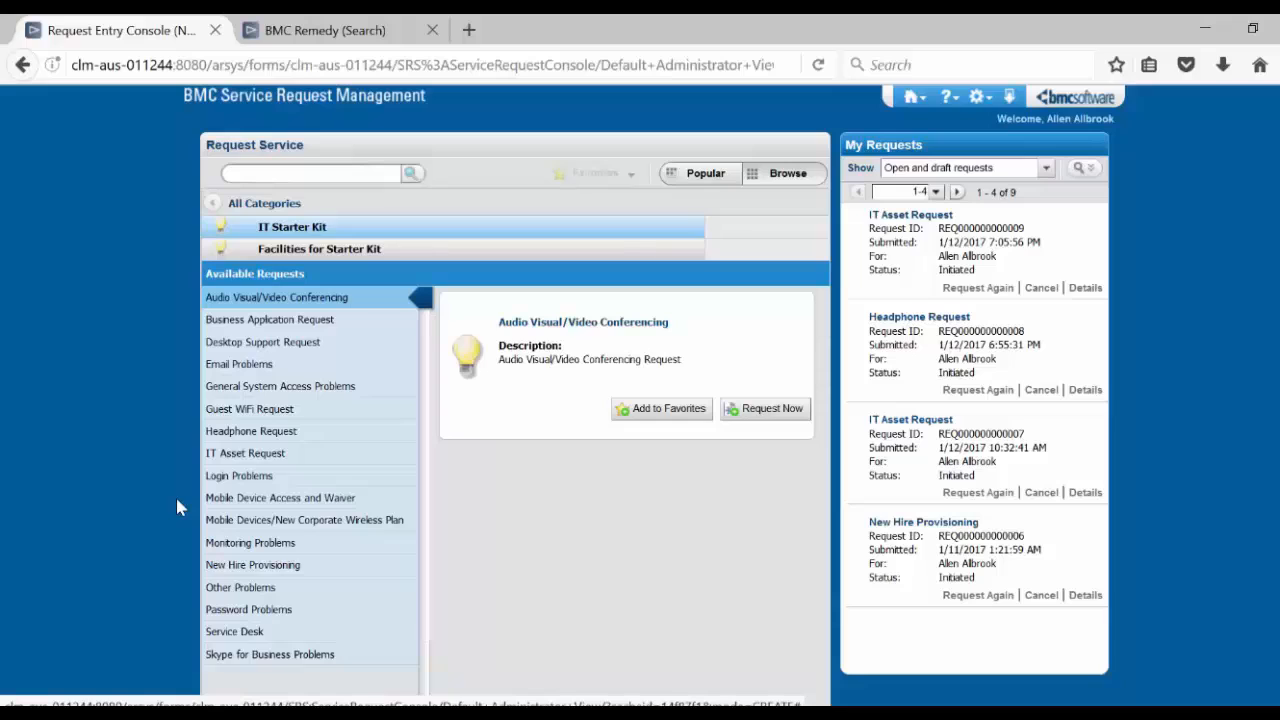
pyautogui.moveTo(252, 436)
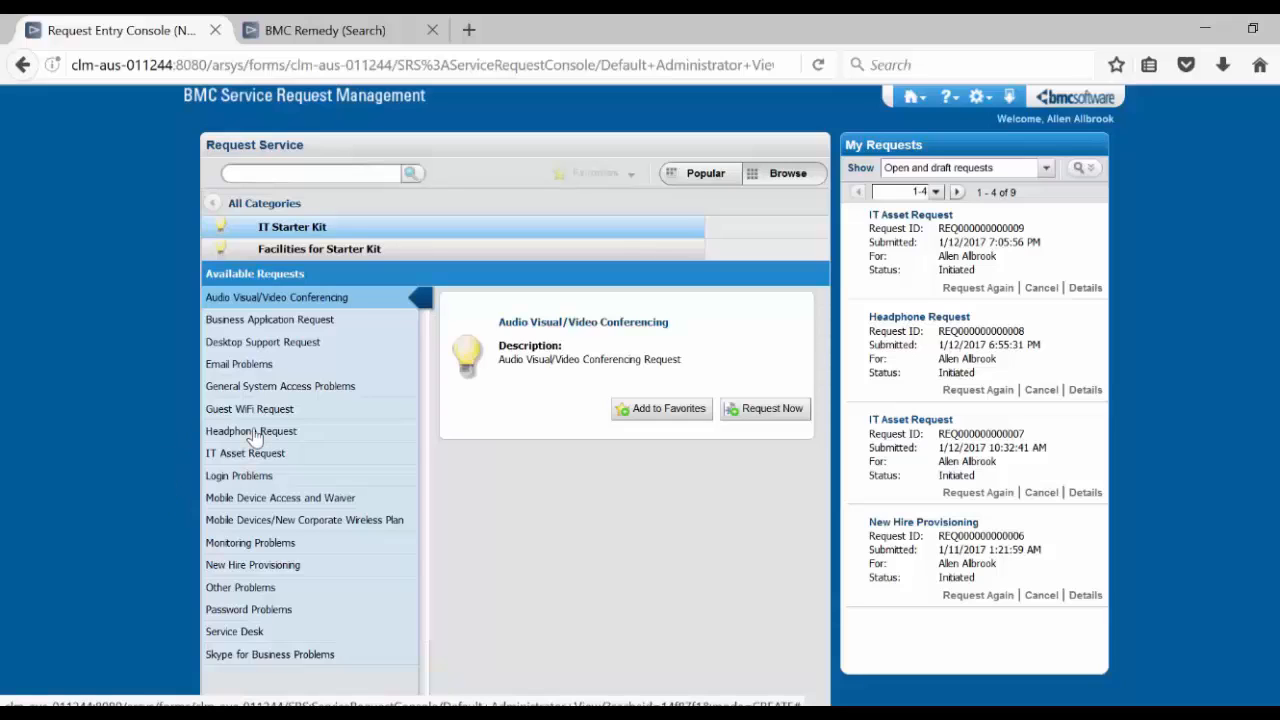
# Start a new Headphone Request and enter requester details for Mary.
pyautogui.click(252, 430)
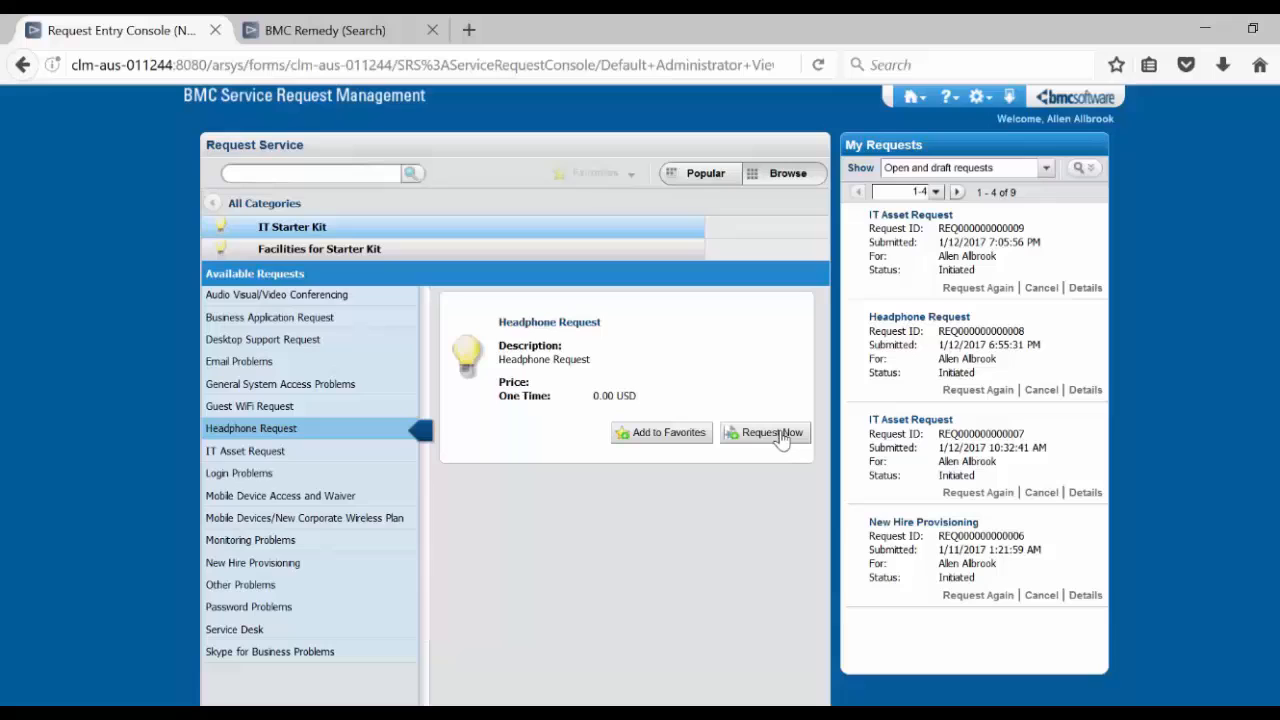
pyautogui.click(770, 432)
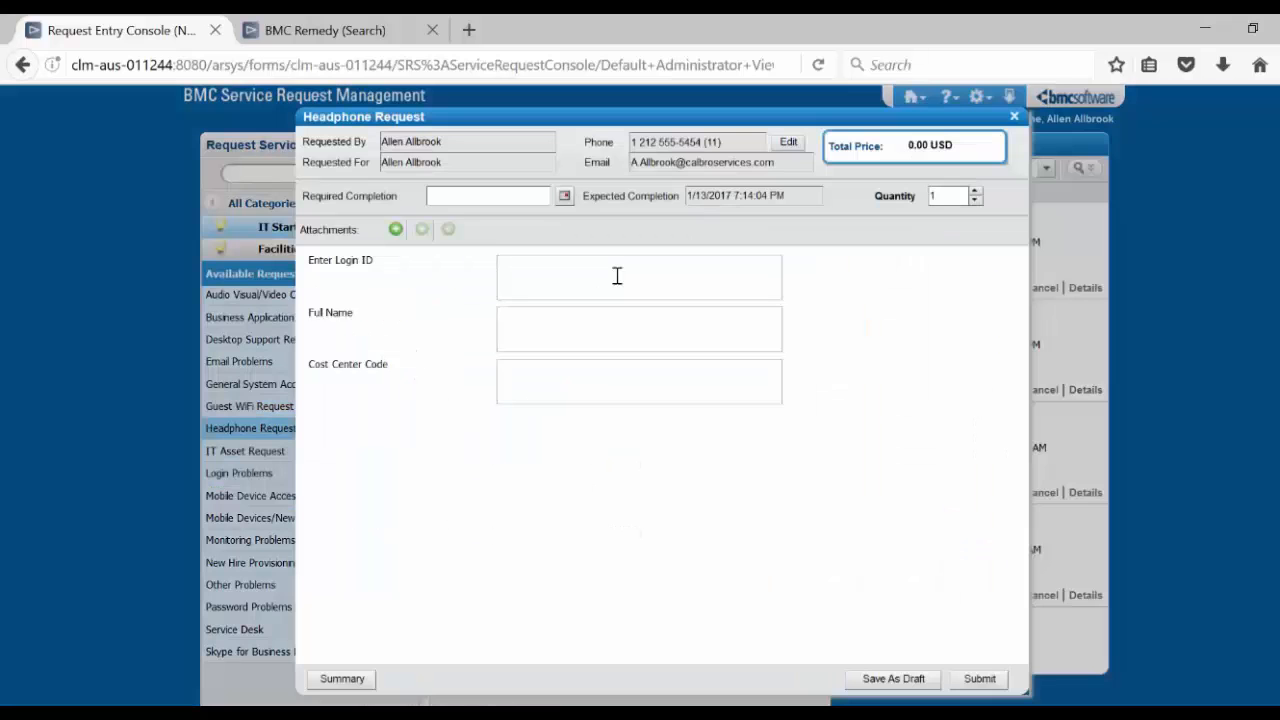
pyautogui.write('Mary')
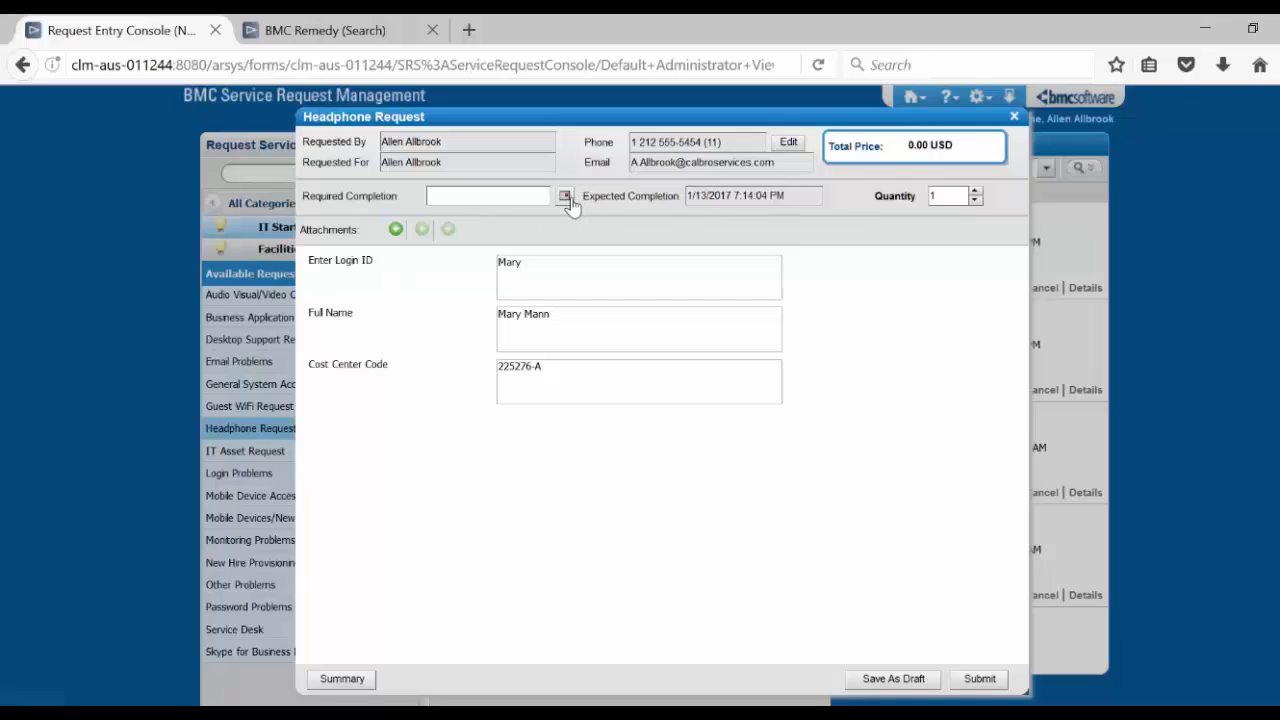
# Set Required Completion to 1/12/2017 7:15:00 PM, earlier than expected completion.
pyautogui.click(564, 196)
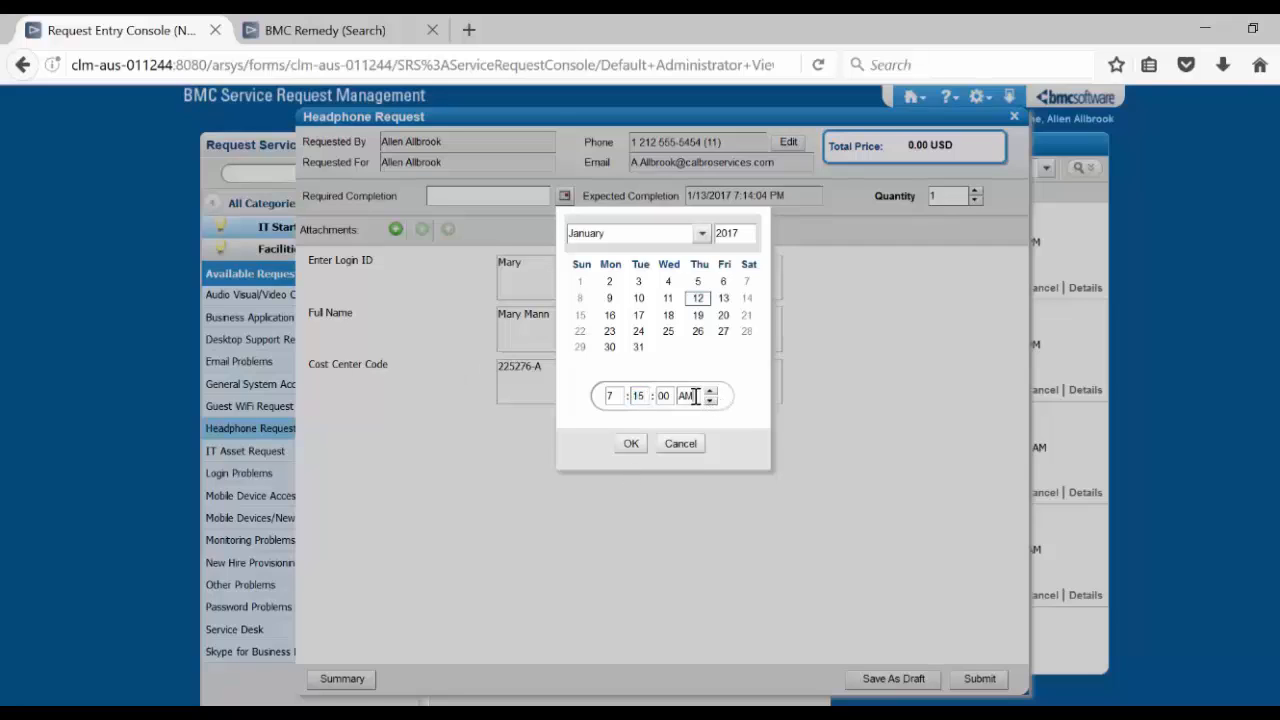
pyautogui.click(710, 390)
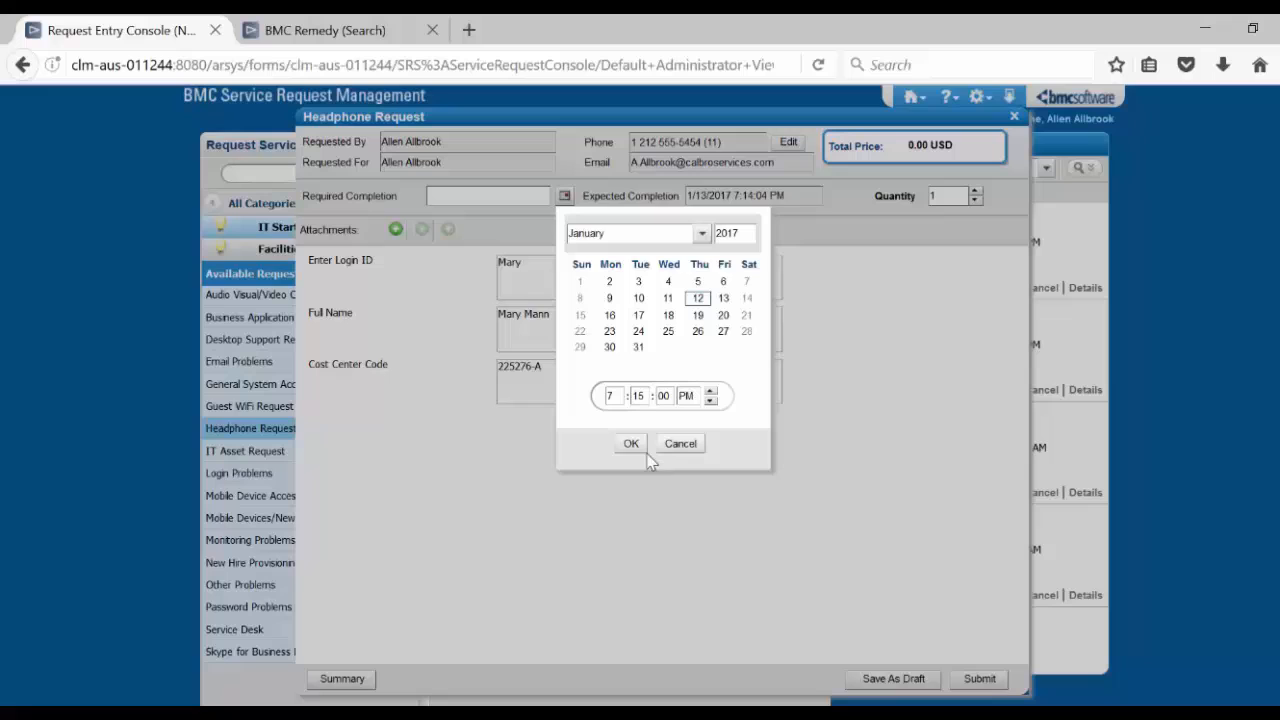
pyautogui.moveTo(640, 452)
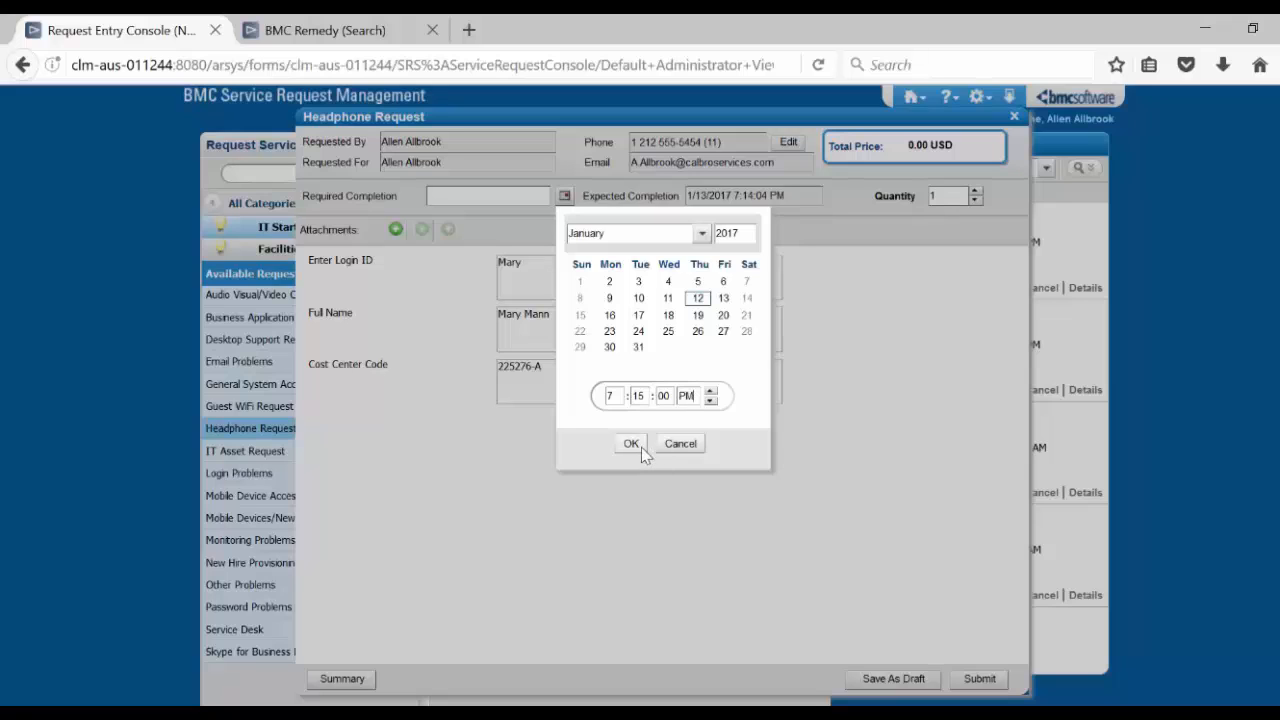
pyautogui.click(632, 444)
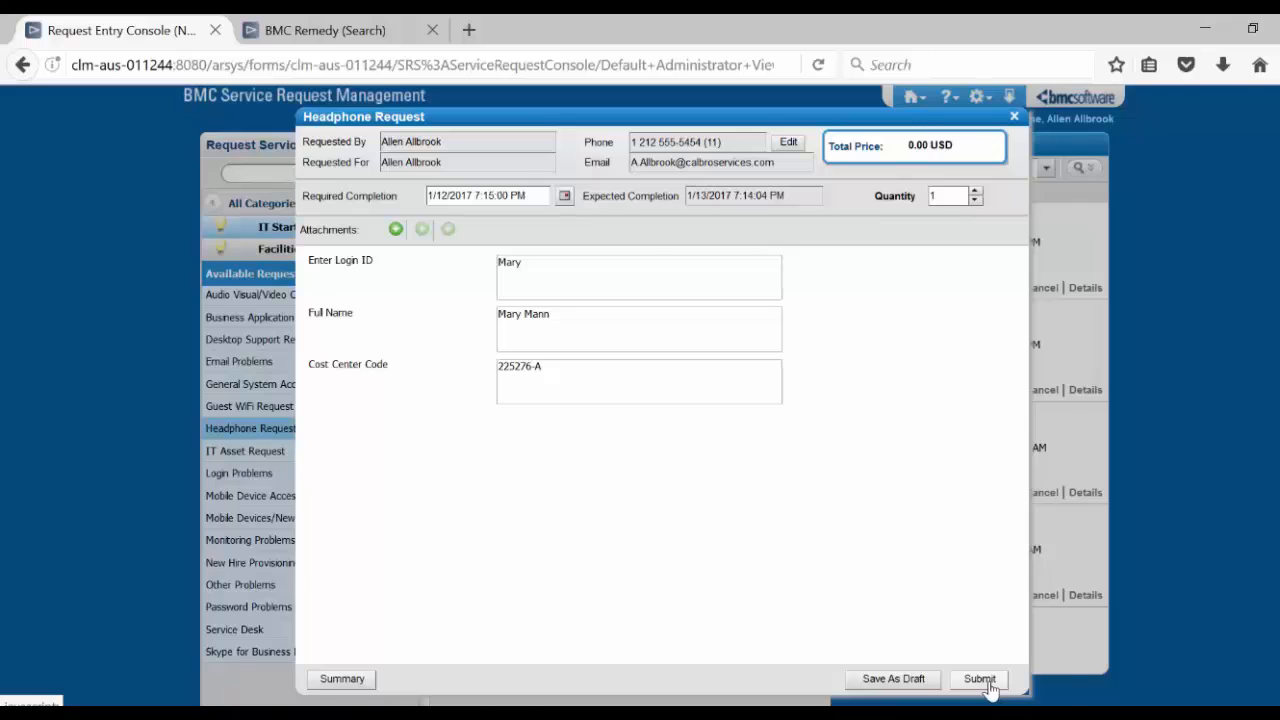
pyautogui.click(978, 678)
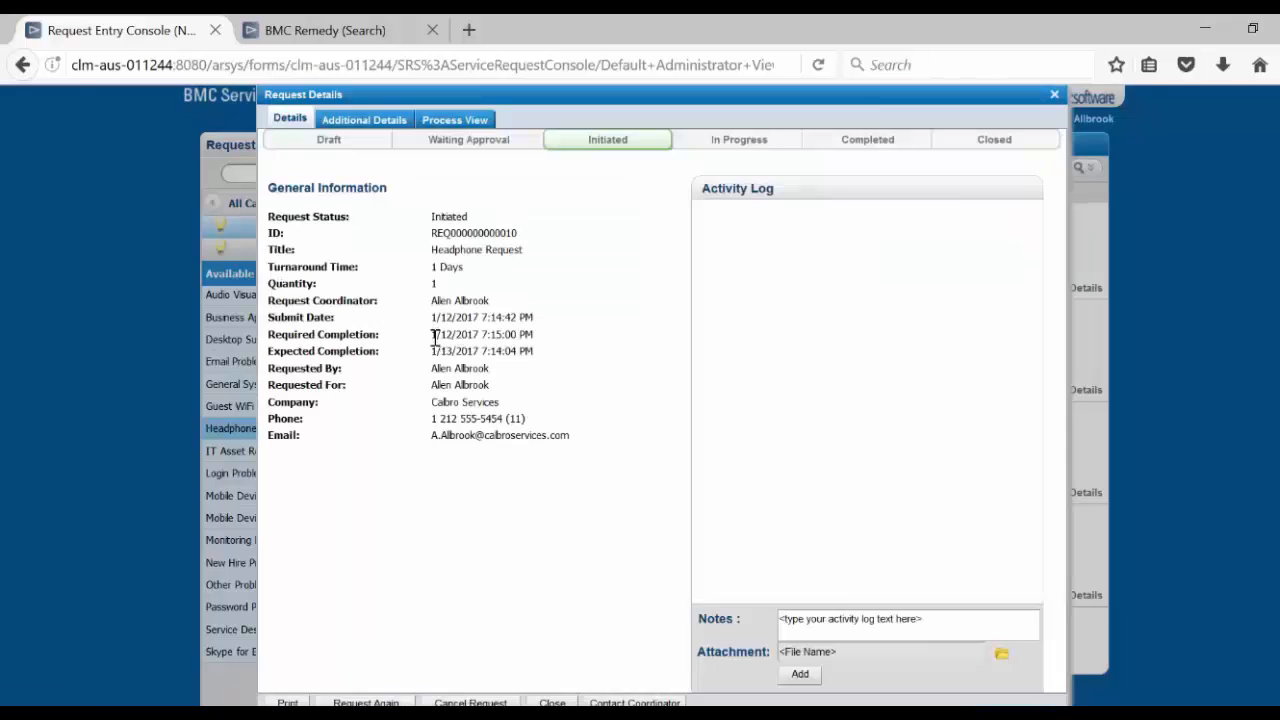
pyautogui.doubleClick(480, 334)
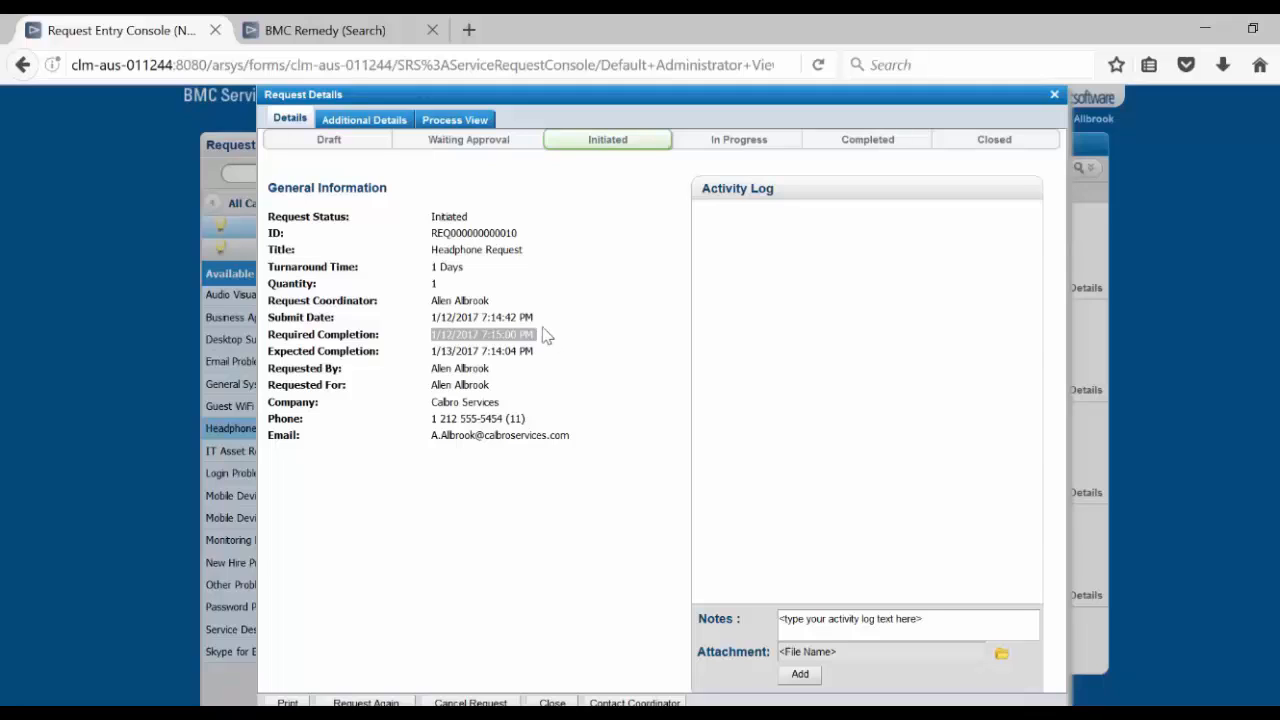
pyautogui.moveTo(324, 30)
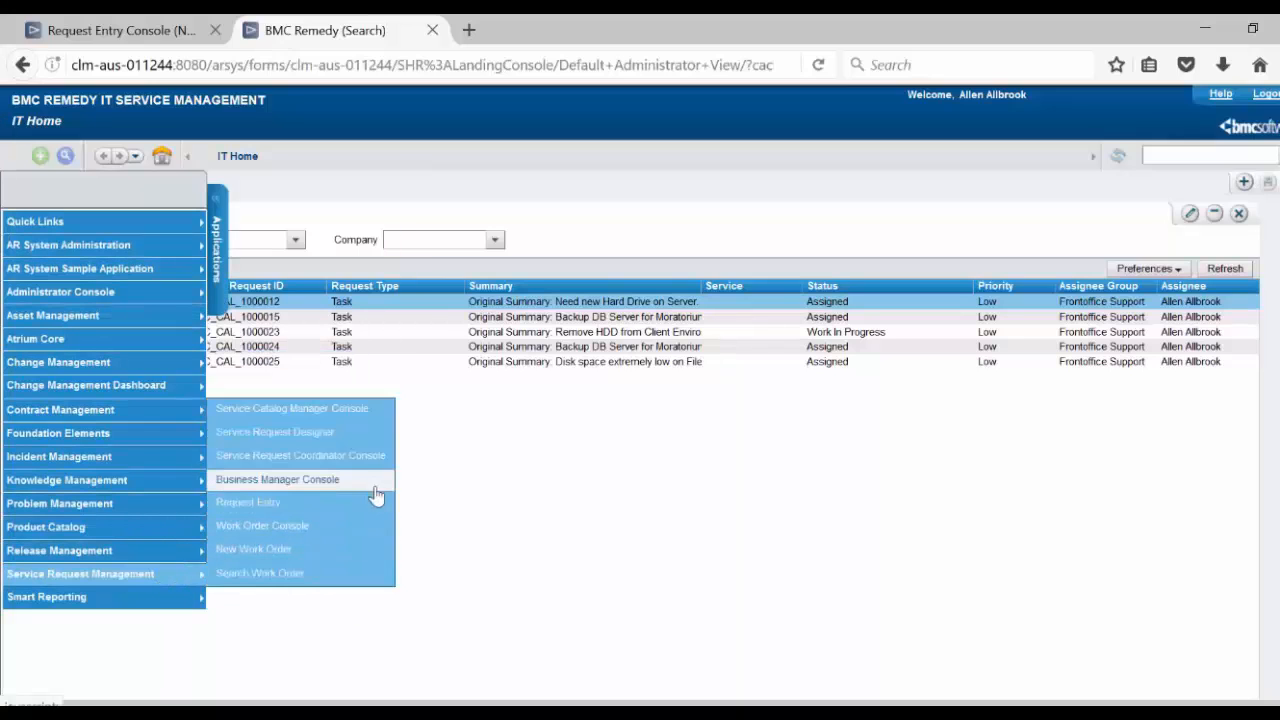
pyautogui.moveTo(370, 480)
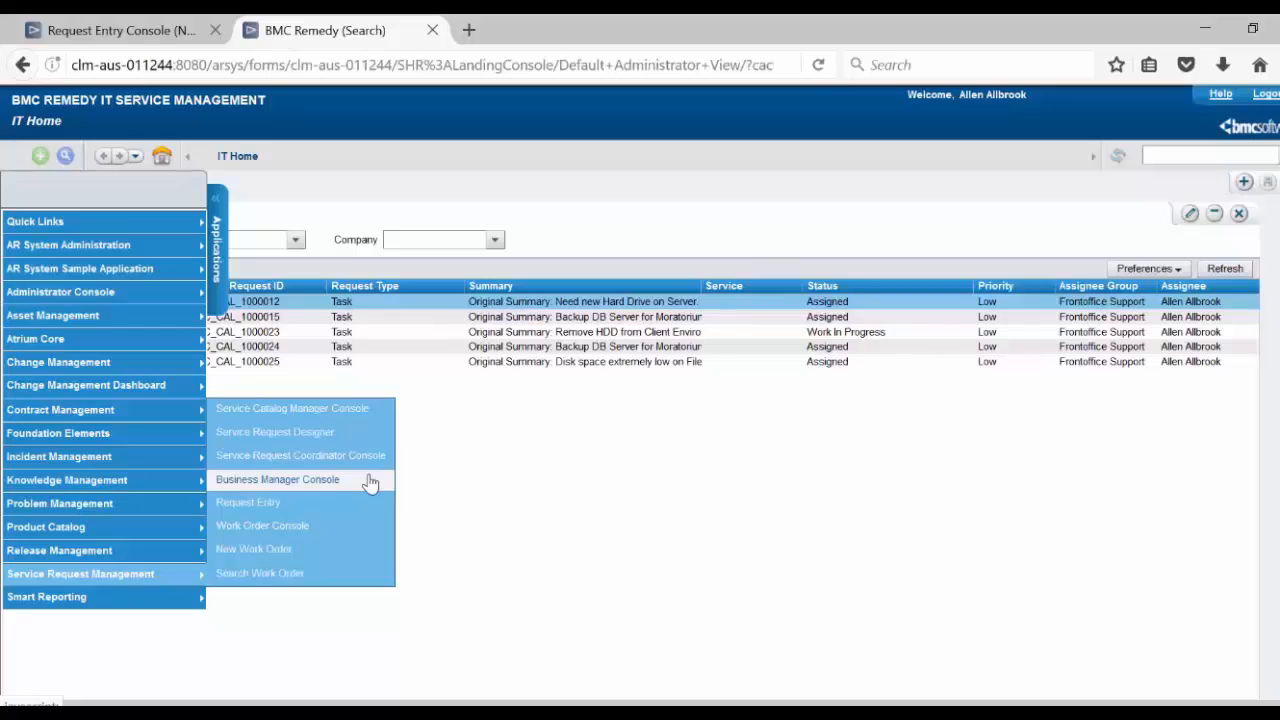
# Navigate to the Business Manager Console listing the Headphone Request as Initiated.
pyautogui.click(276, 480)
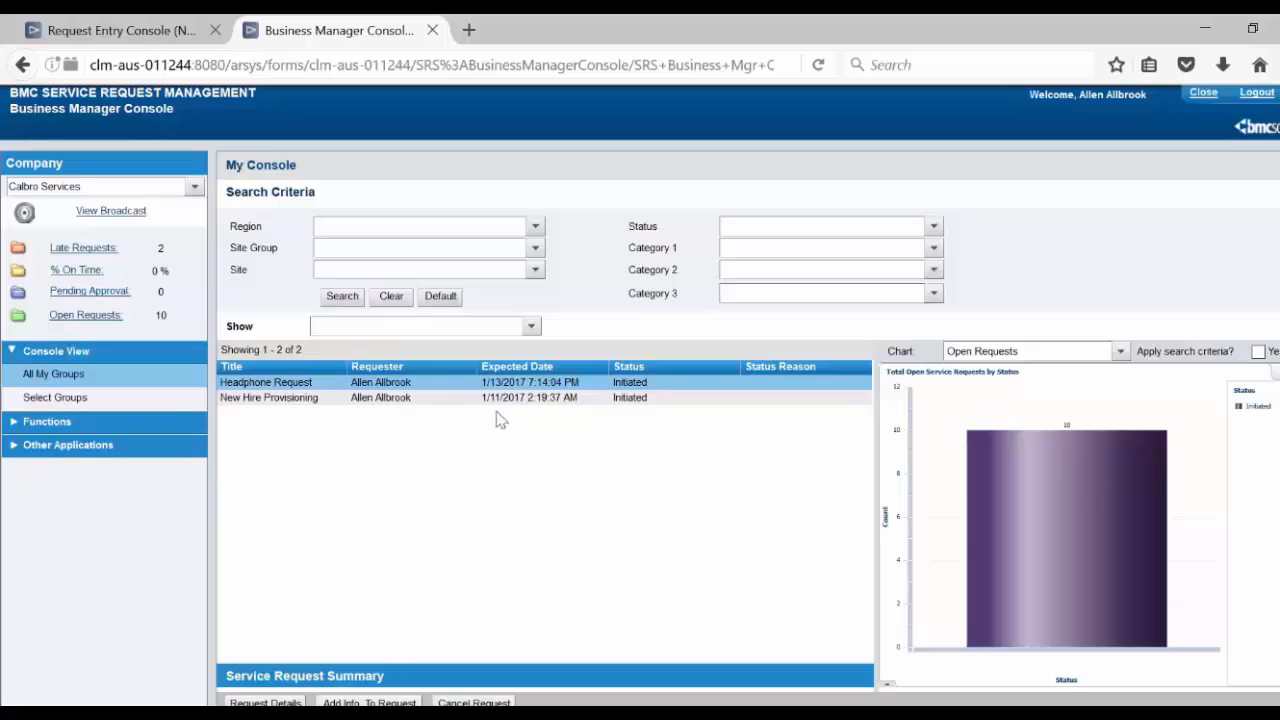
pyautogui.moveTo(390, 418)
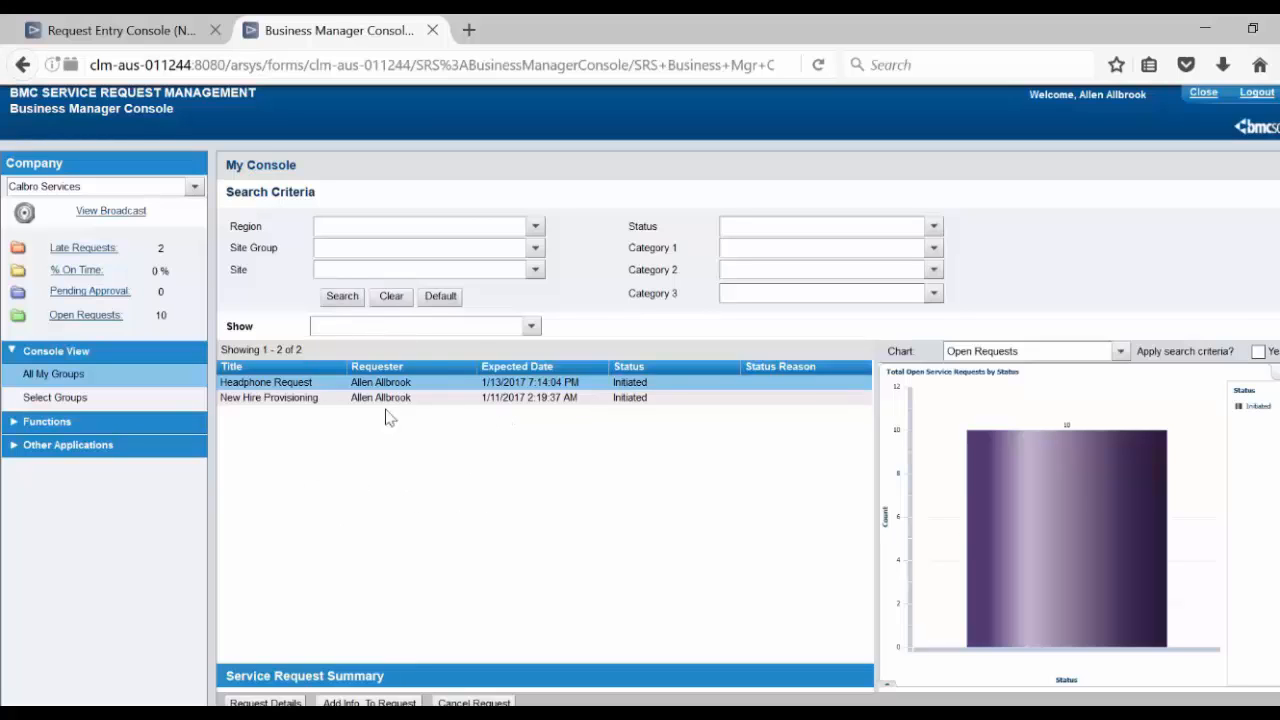
pyautogui.moveTo(358, 444)
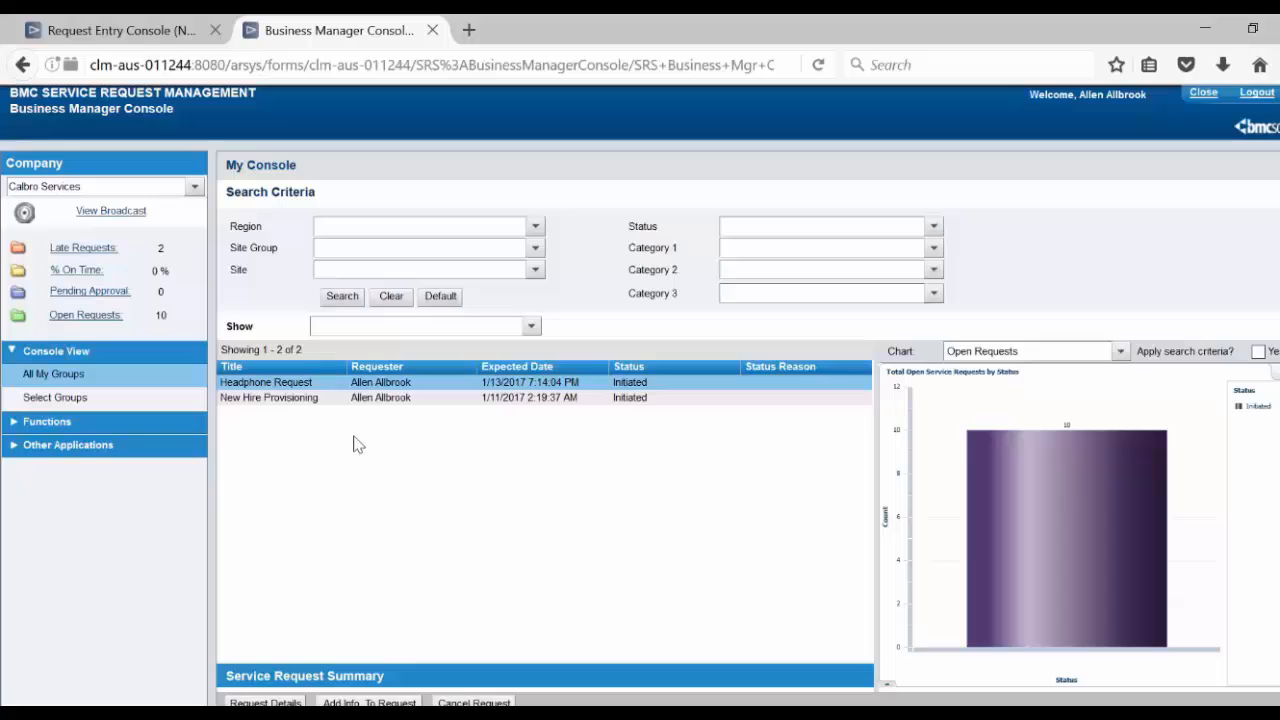